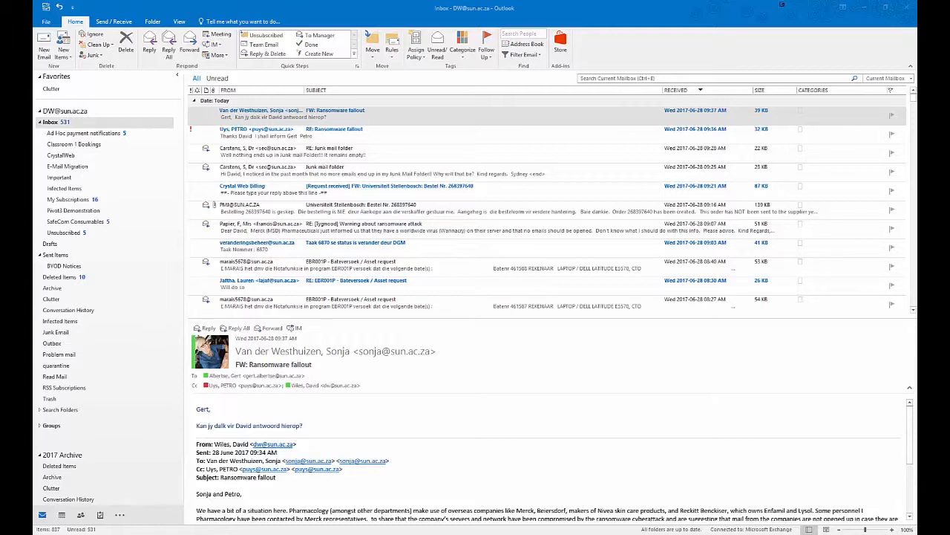
mouse_move(630, 306)
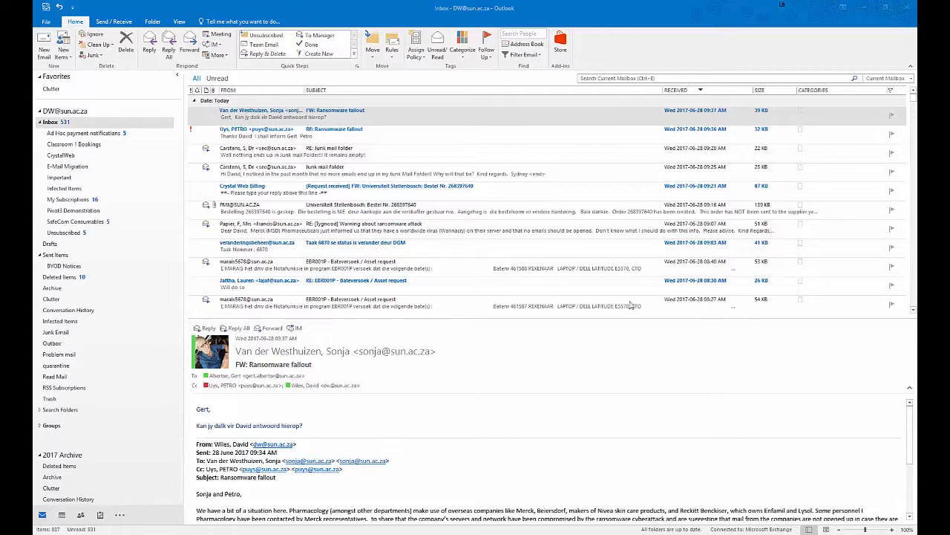
mouse_move(395, 190)
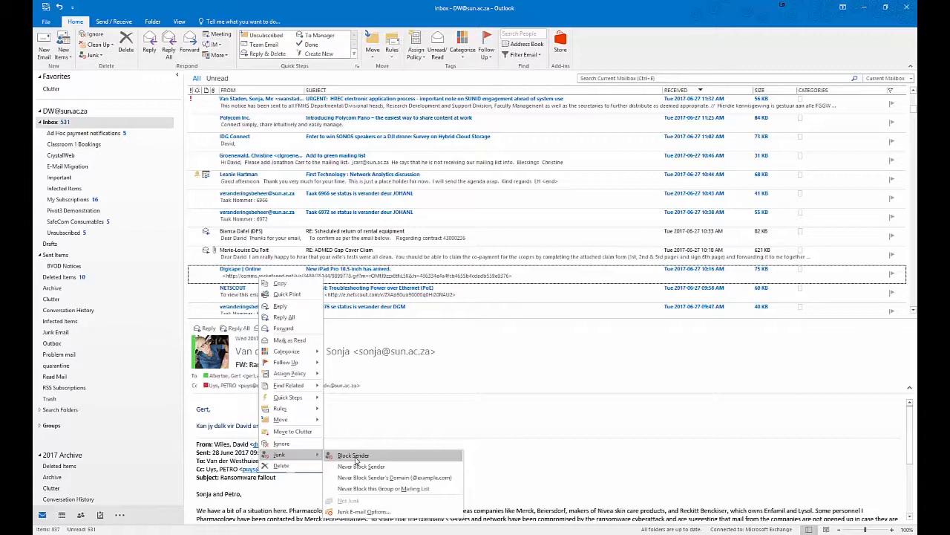
Block the message's sender via Junk > Block Sender and dismiss the confirmation.
left_click(354, 454)
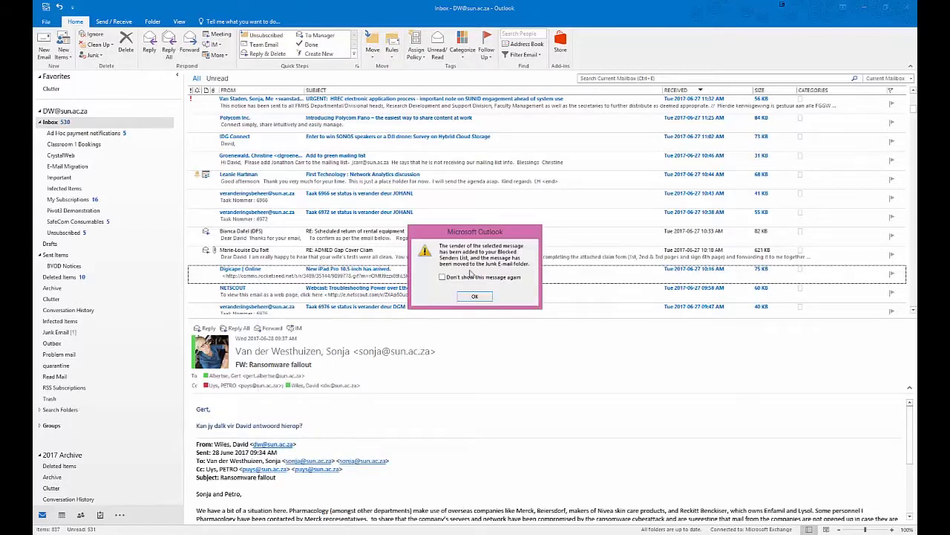
mouse_move(469, 267)
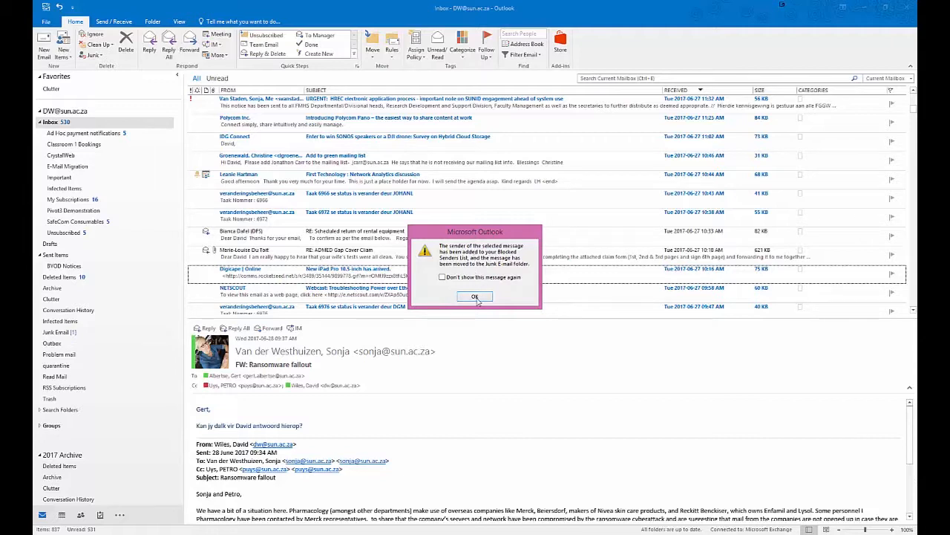
left_click(475, 297)
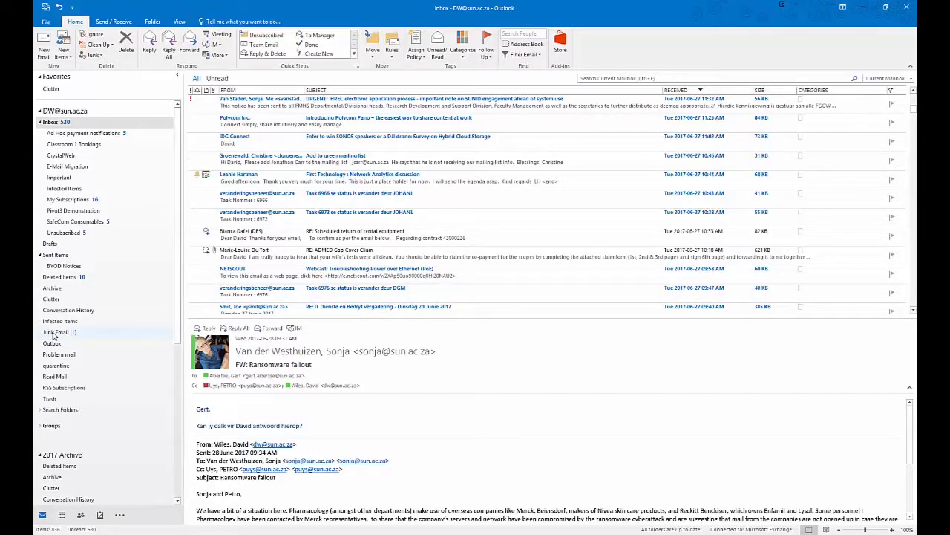
Show the Junk E-mail folder and preview the blocked New iPad Pro 10.5-inch message.
left_click(56, 333)
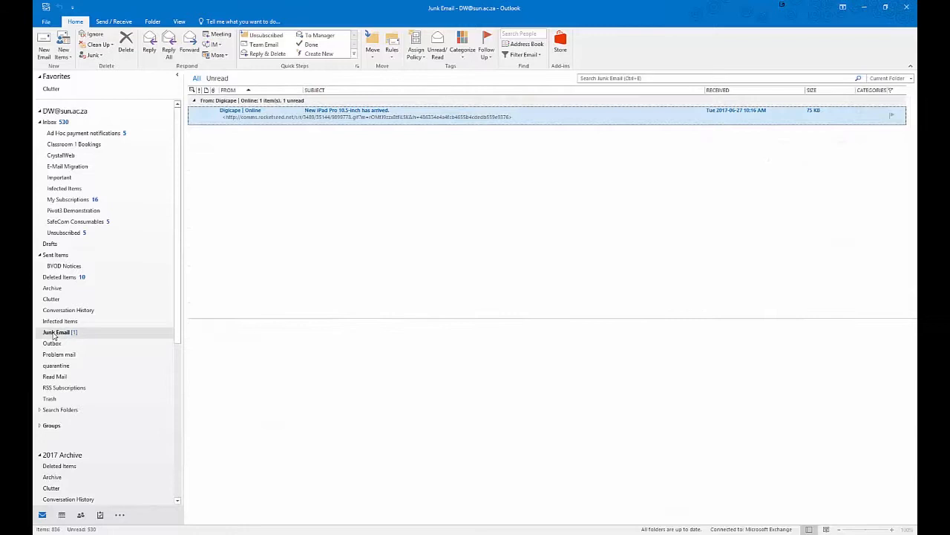
left_click(348, 113)
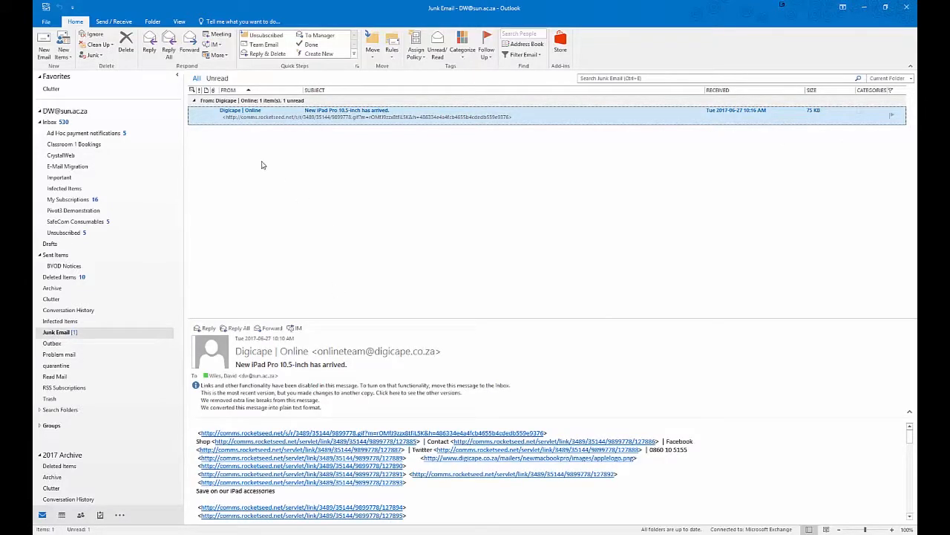
mouse_move(95, 366)
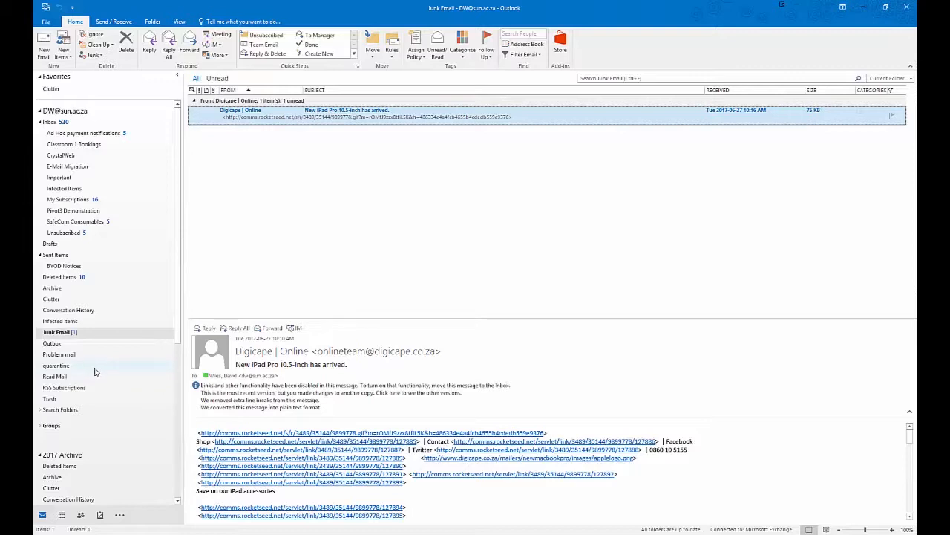
mouse_move(291, 231)
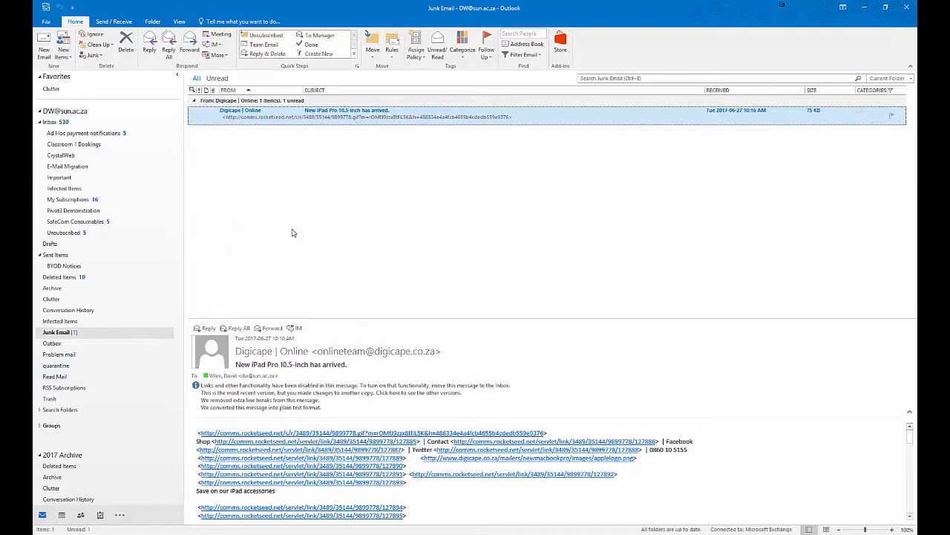
mouse_move(326, 264)
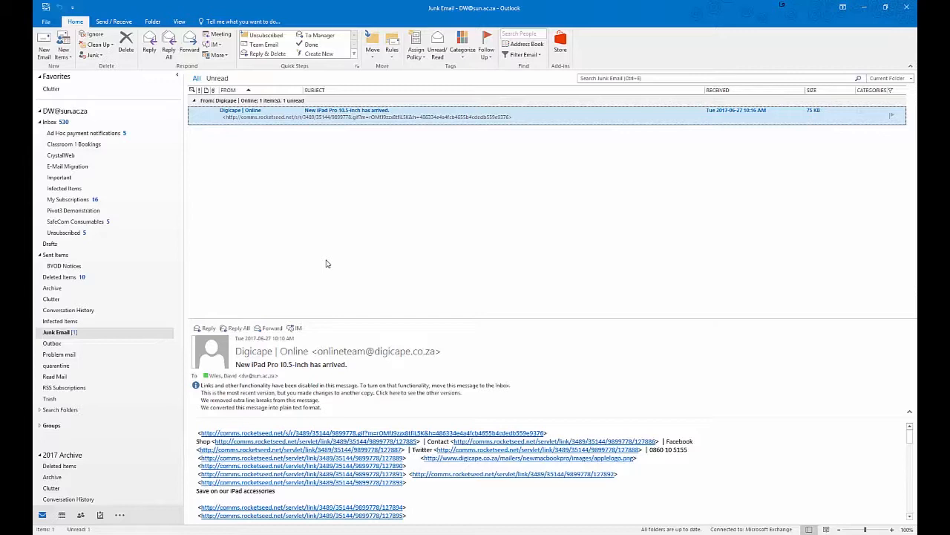
mouse_move(325, 243)
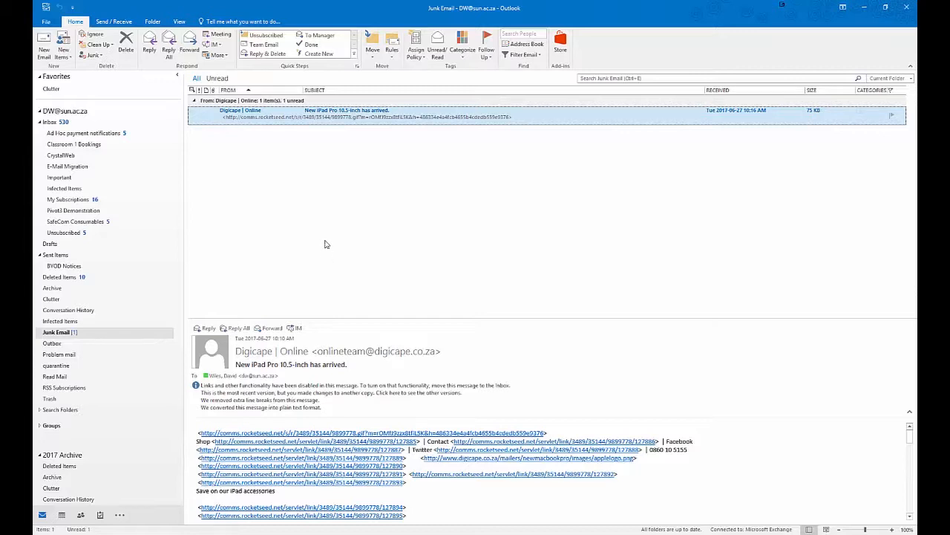
mouse_move(279, 150)
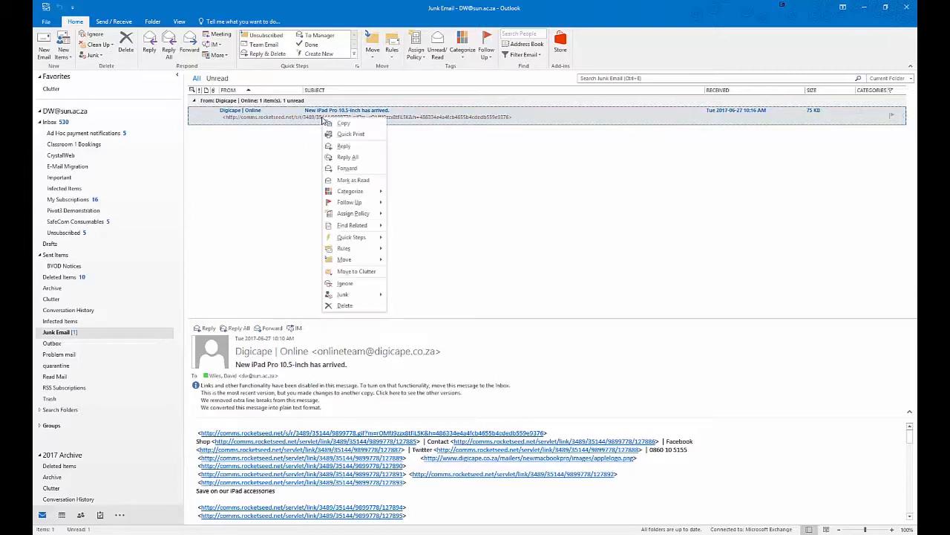
mouse_move(349, 294)
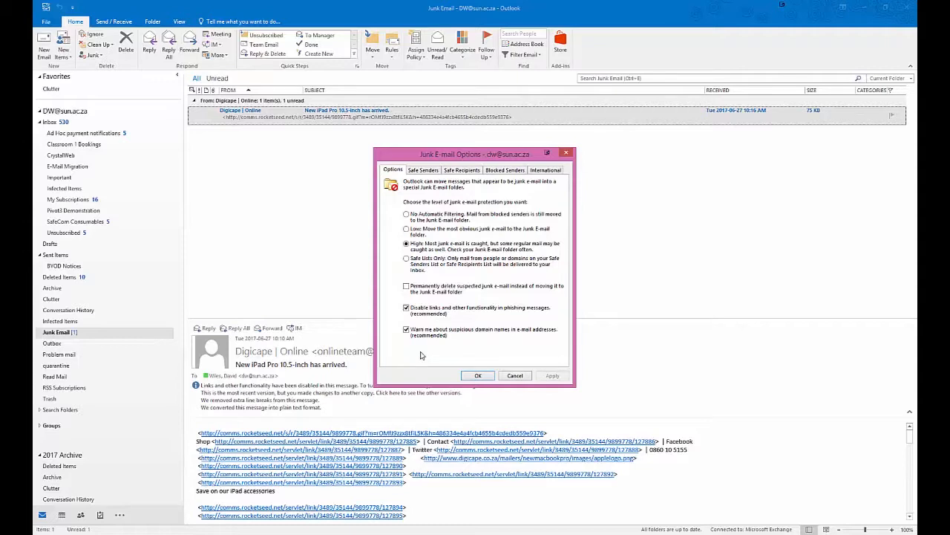
mouse_move(392, 205)
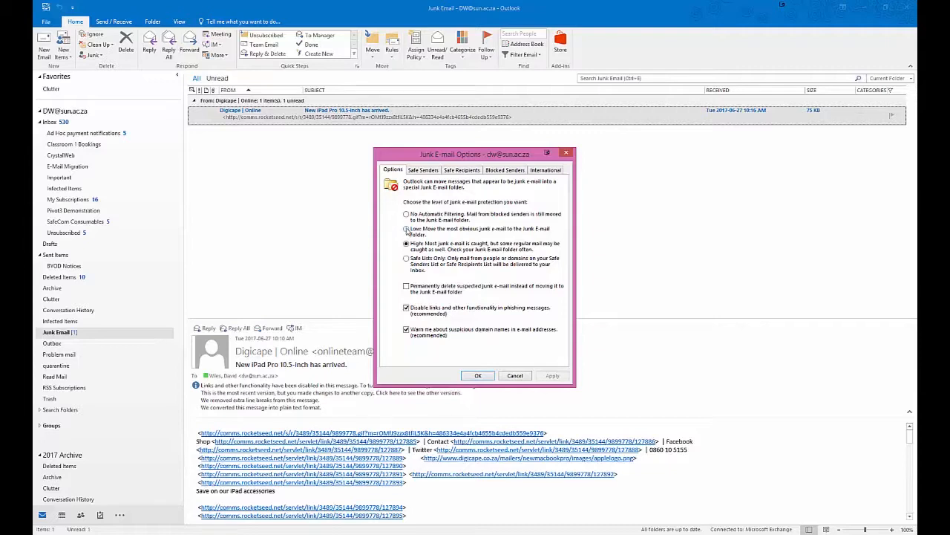
Bring up the Junk E-mail Options dialog from the message's Junk menu.
left_click(407, 215)
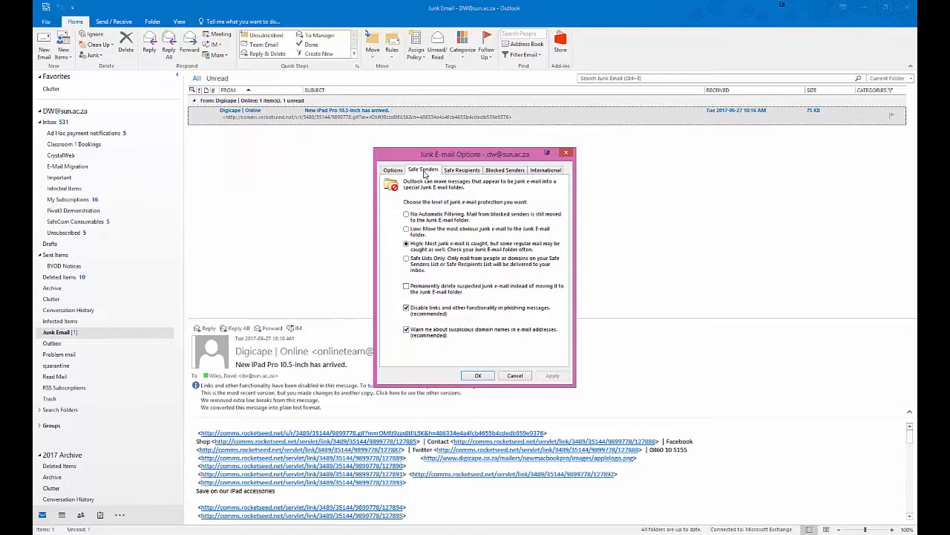
Review the Safe Senders and Safe Recipients lists, then show the Blocked Senders list.
left_click(424, 170)
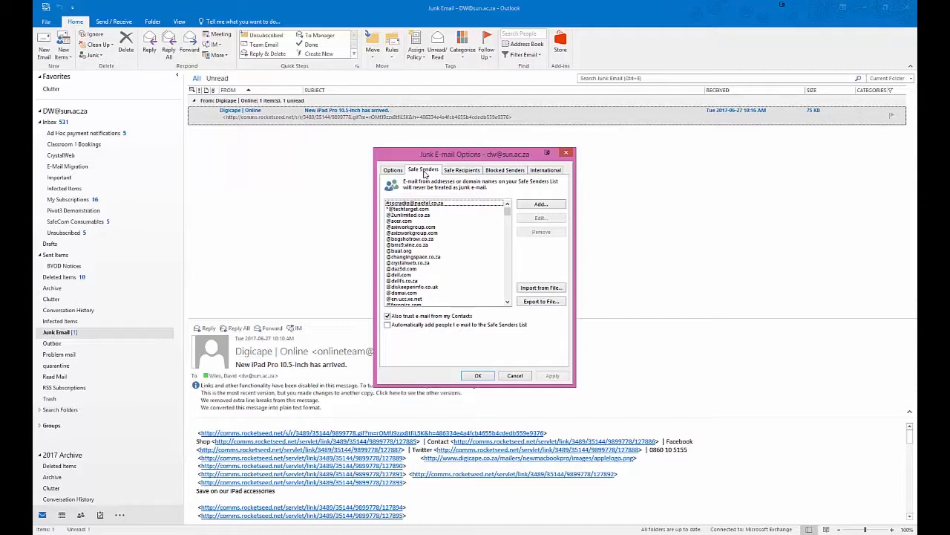
left_click(462, 169)
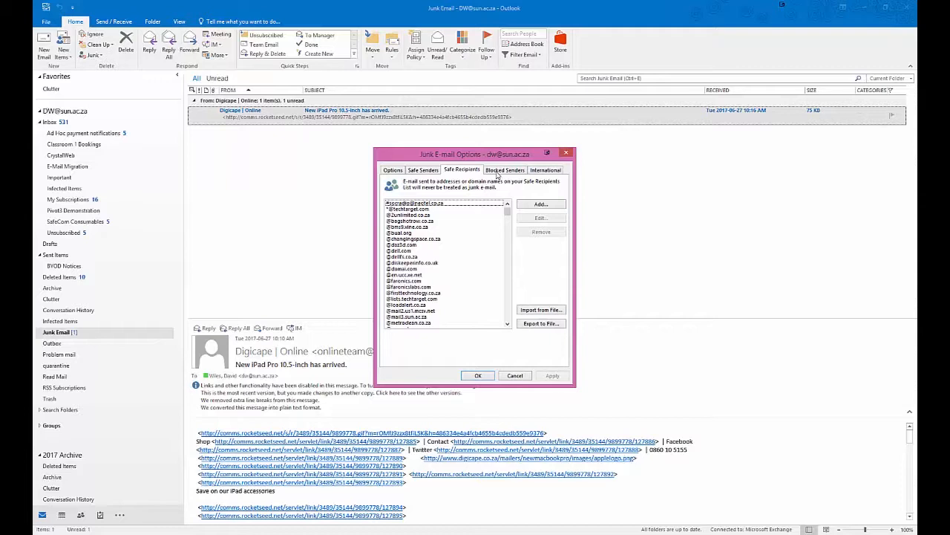
left_click(505, 170)
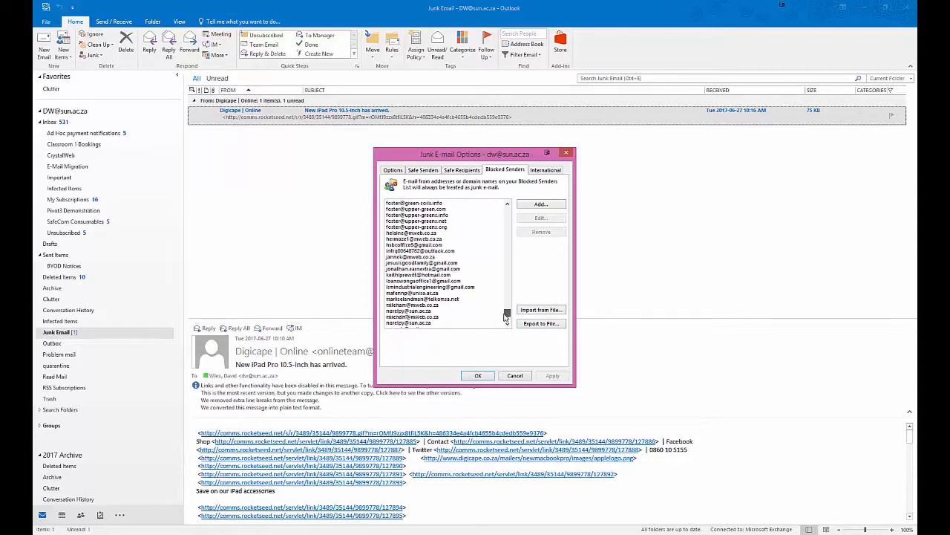
scroll("down", 3)
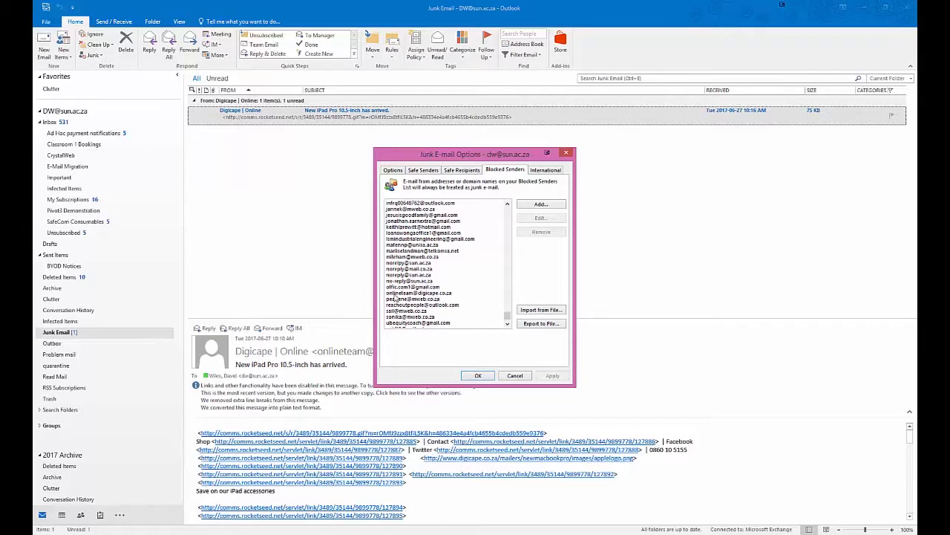
mouse_move(395, 299)
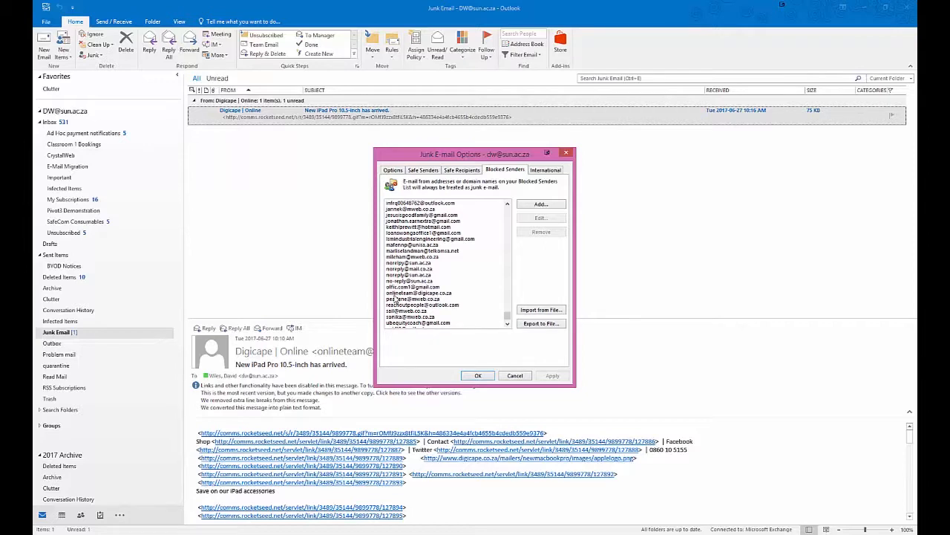
mouse_move(393, 300)
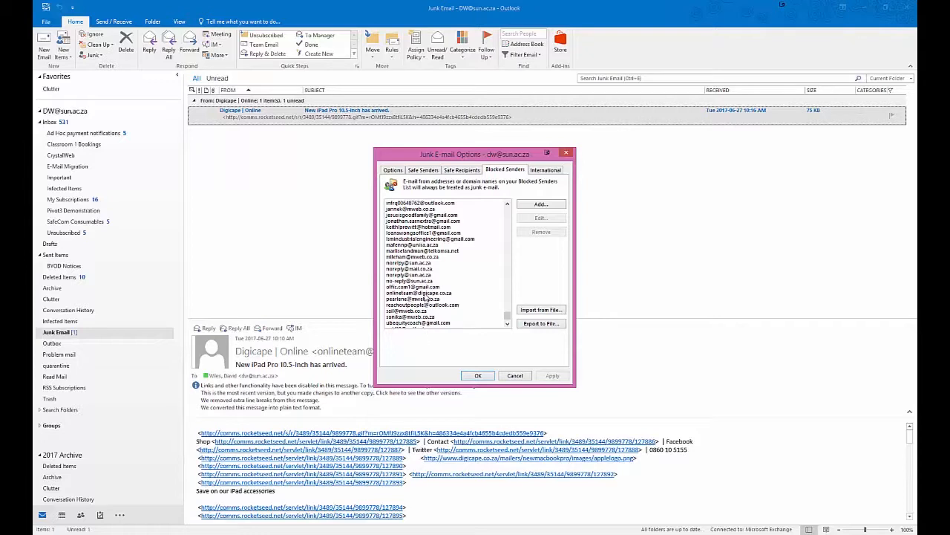
left_click(419, 293)
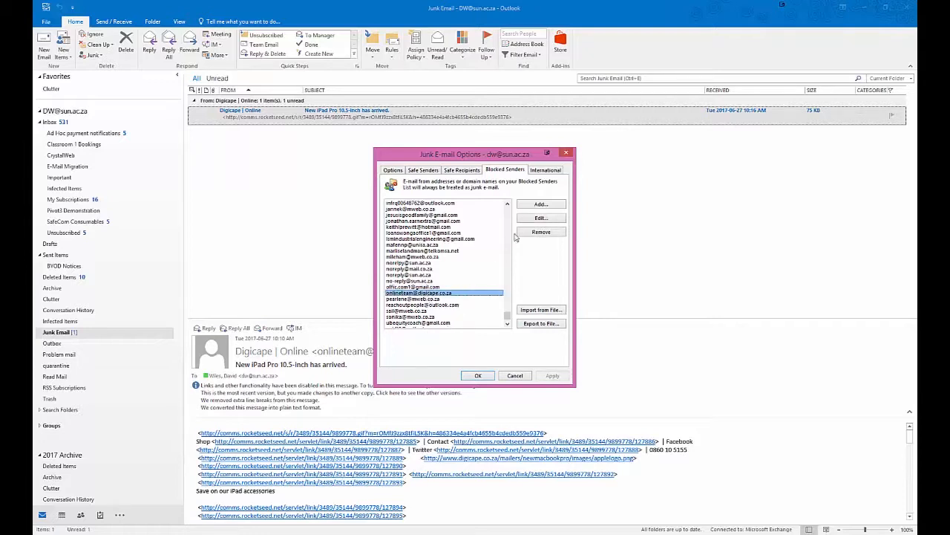
left_click(541, 217)
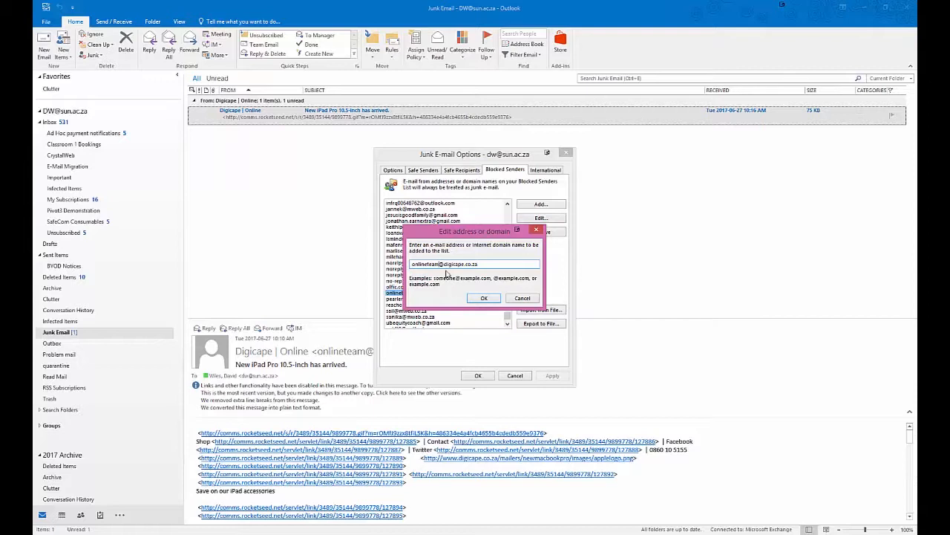
type("@digicape.co.za")
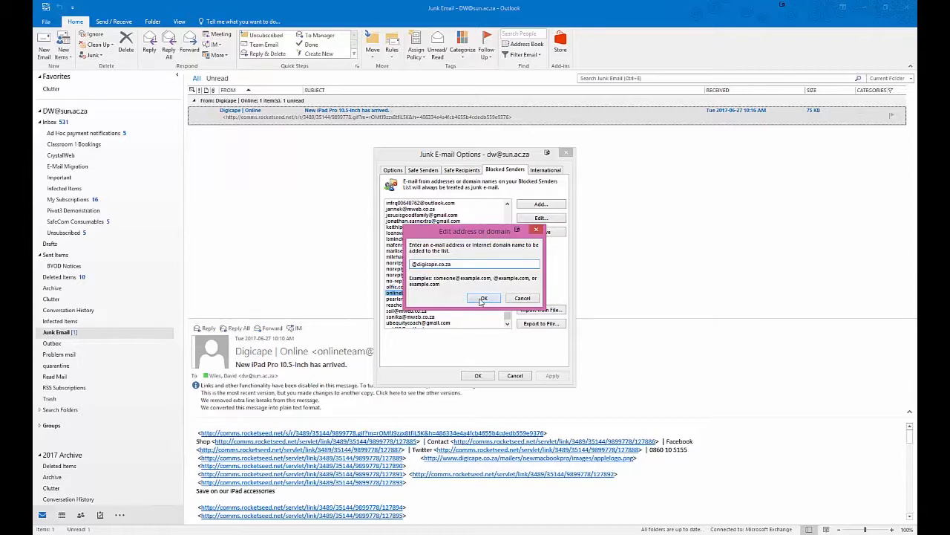
left_click(485, 297)
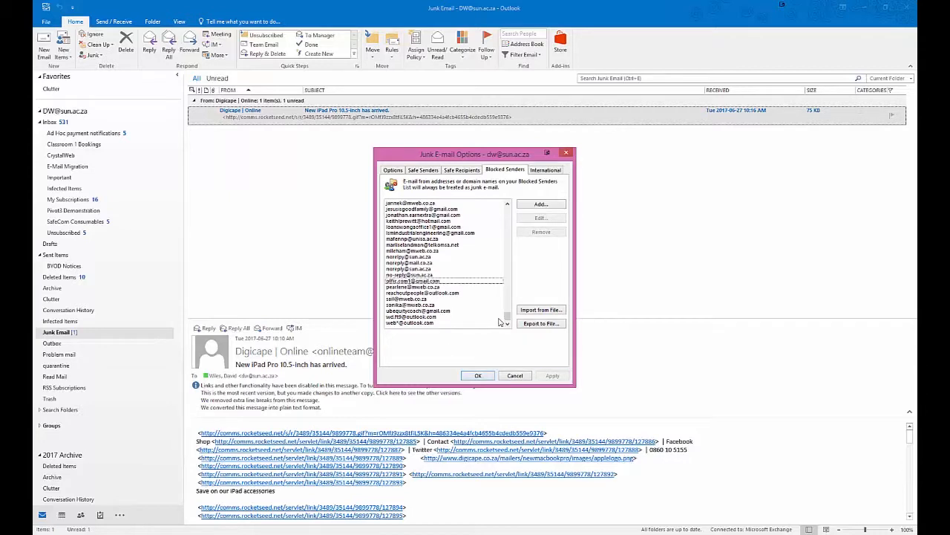
mouse_move(511, 306)
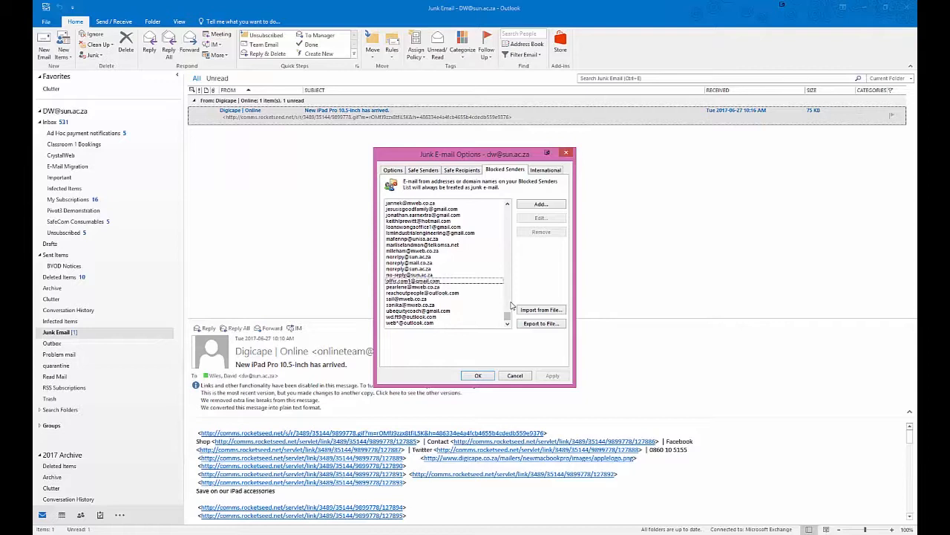
mouse_move(507, 318)
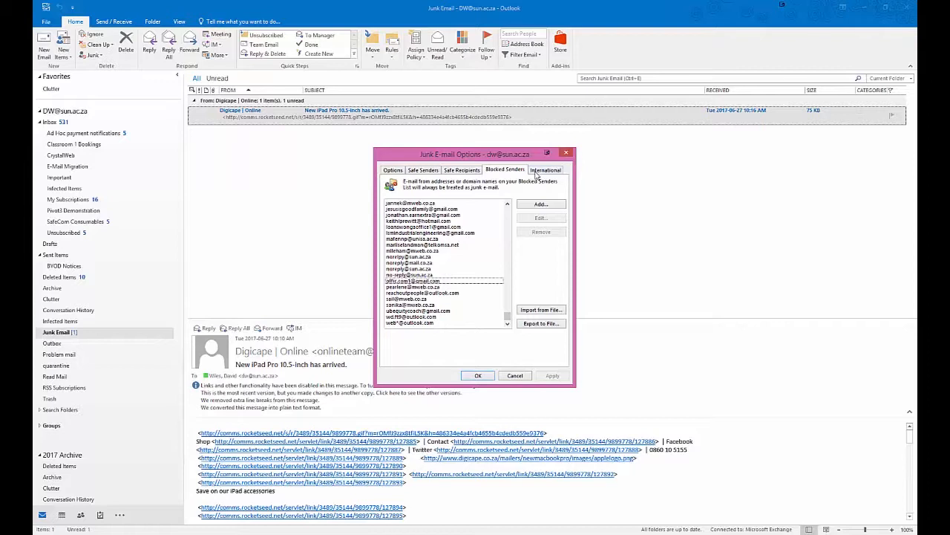
In International settings, check country domains in the Blocked Top-Level Domain List and confirm.
left_click(547, 169)
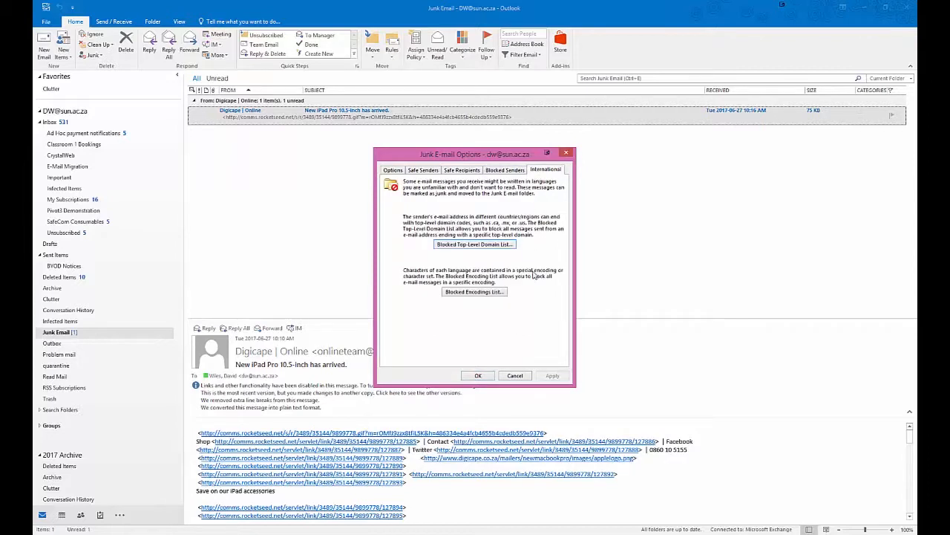
mouse_move(454, 258)
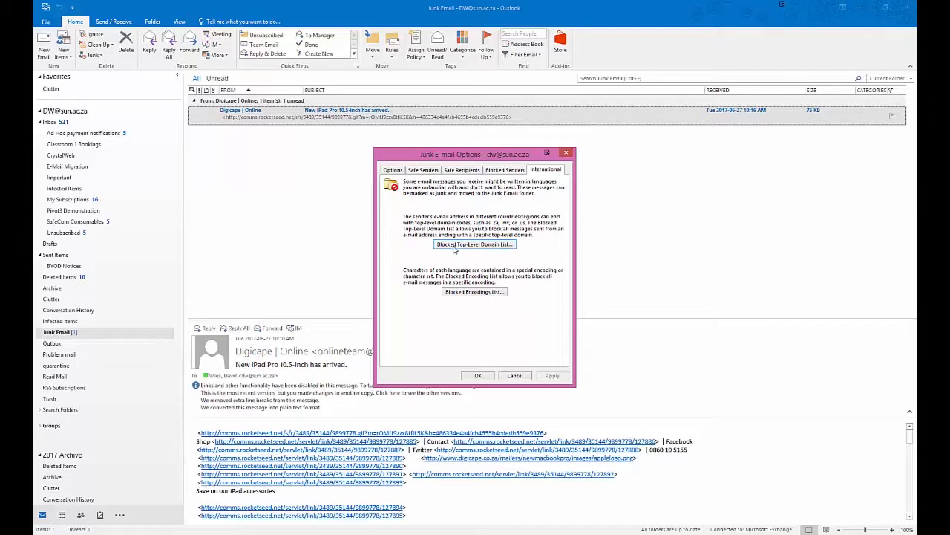
left_click(475, 243)
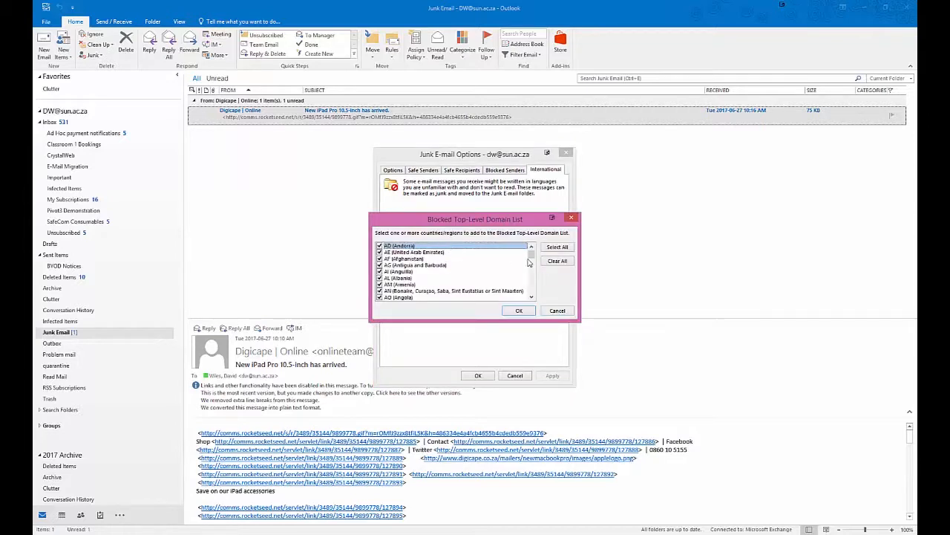
scroll("down", 3)
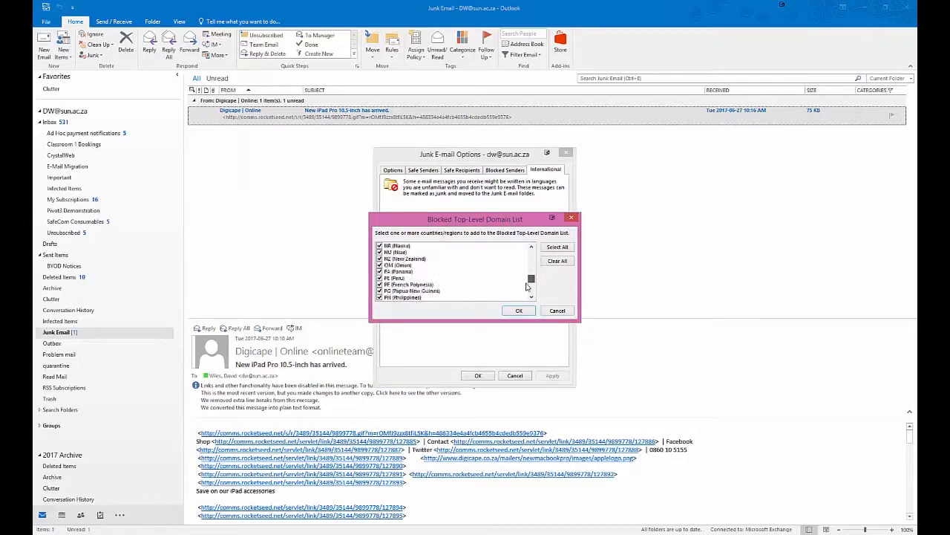
scroll("down", 3)
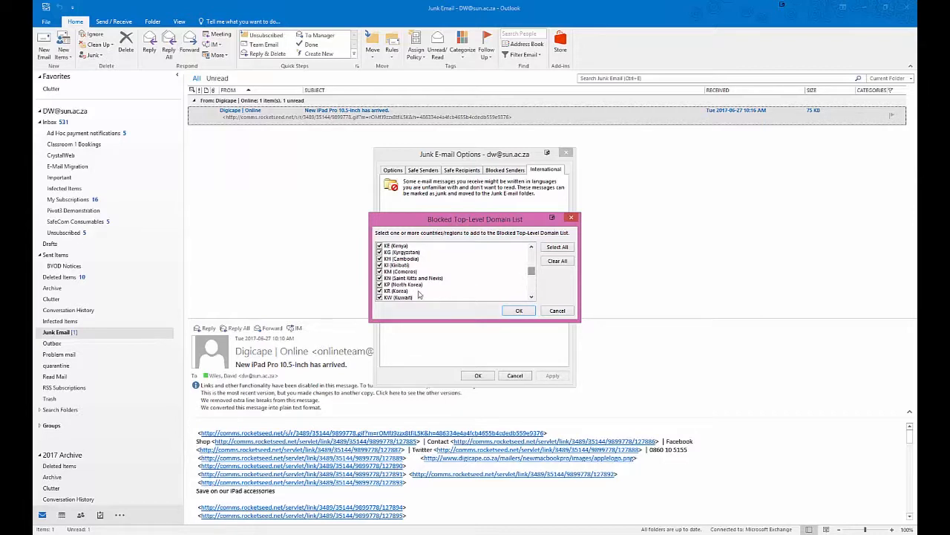
scroll("down", 3)
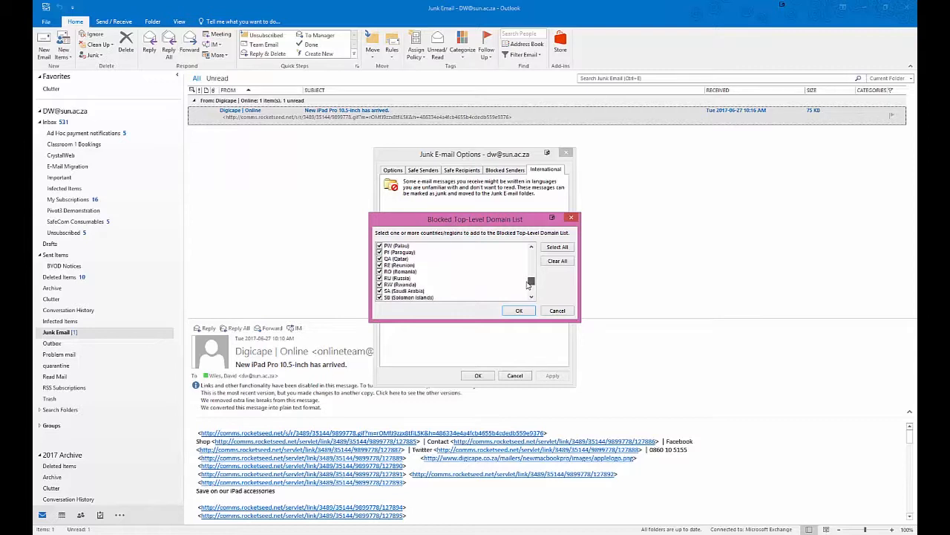
scroll("down", 3)
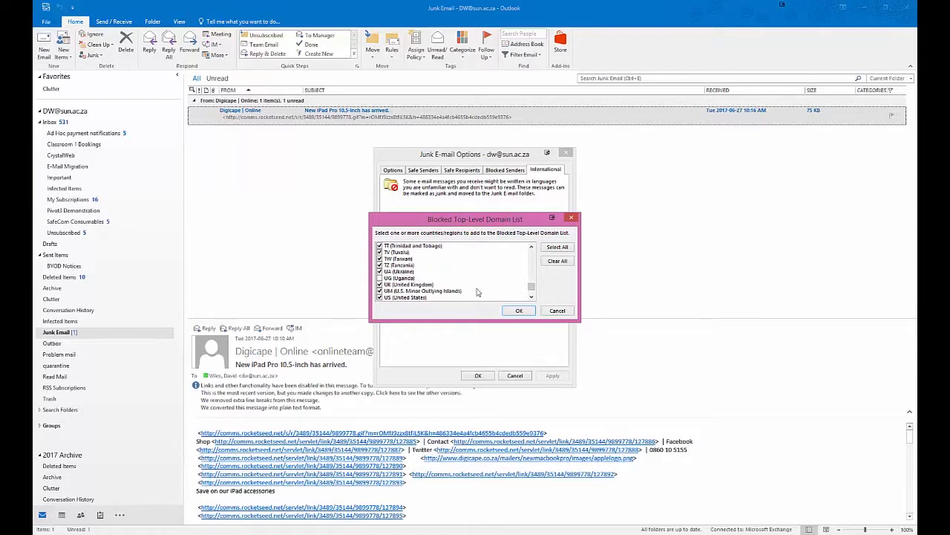
left_click(404, 278)
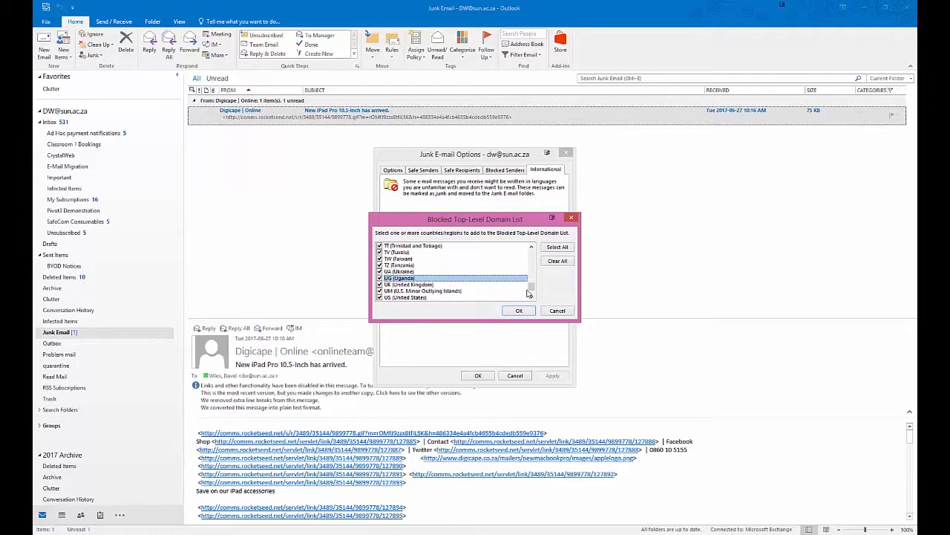
scroll("down", 3)
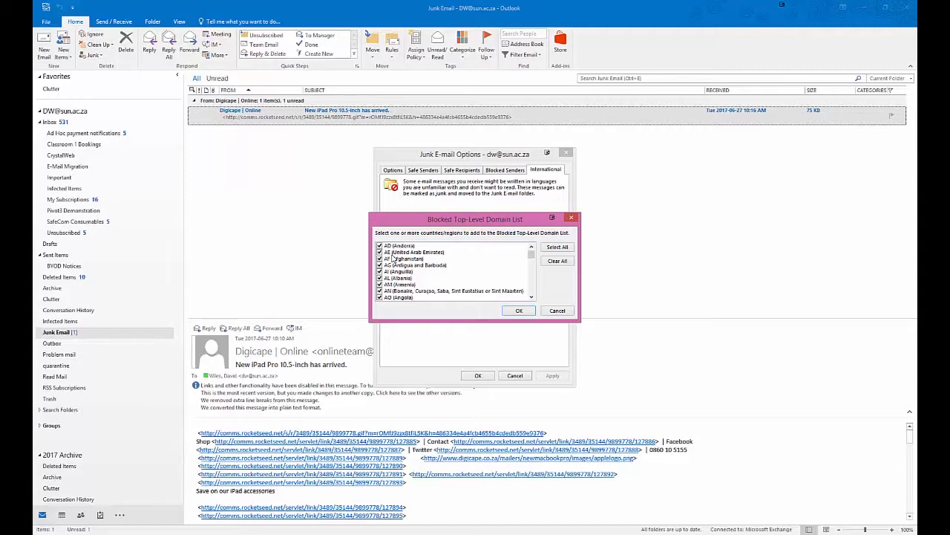
mouse_move(392, 258)
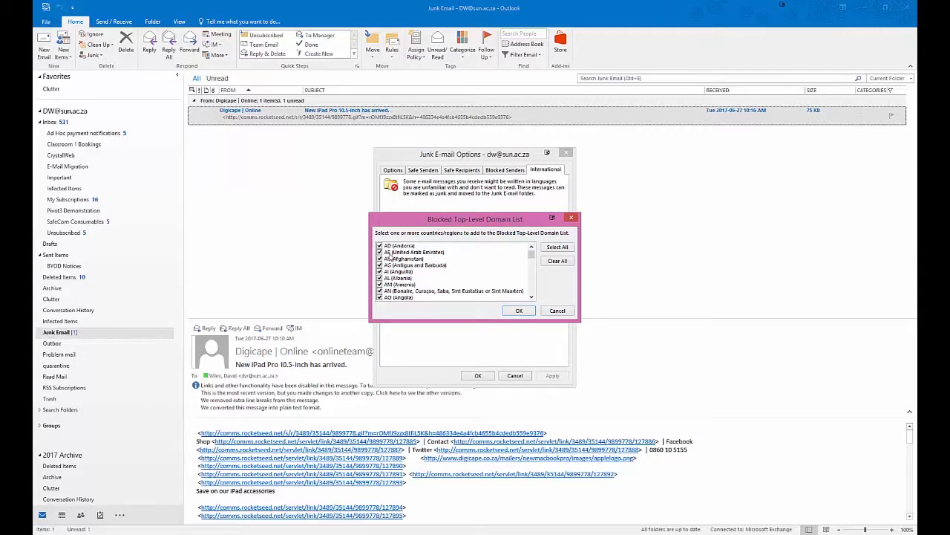
mouse_move(389, 259)
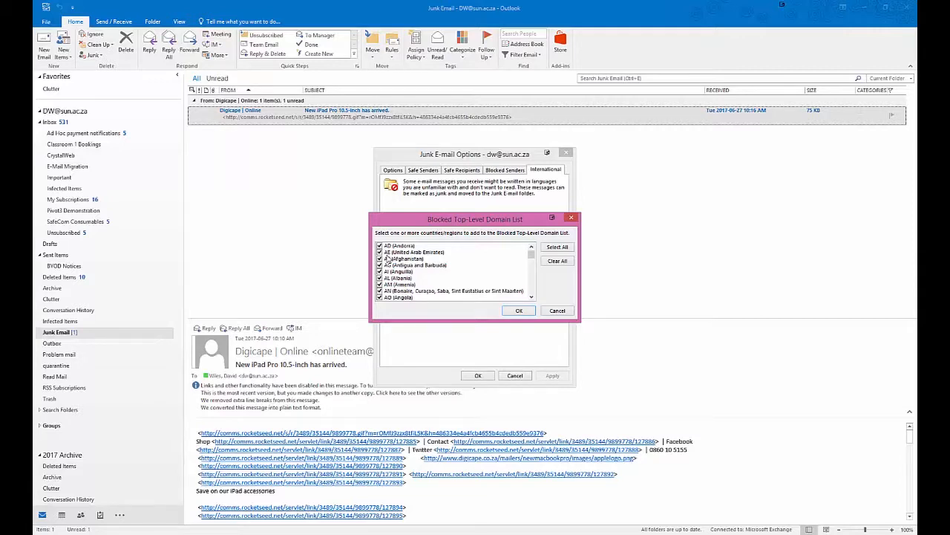
mouse_move(437, 259)
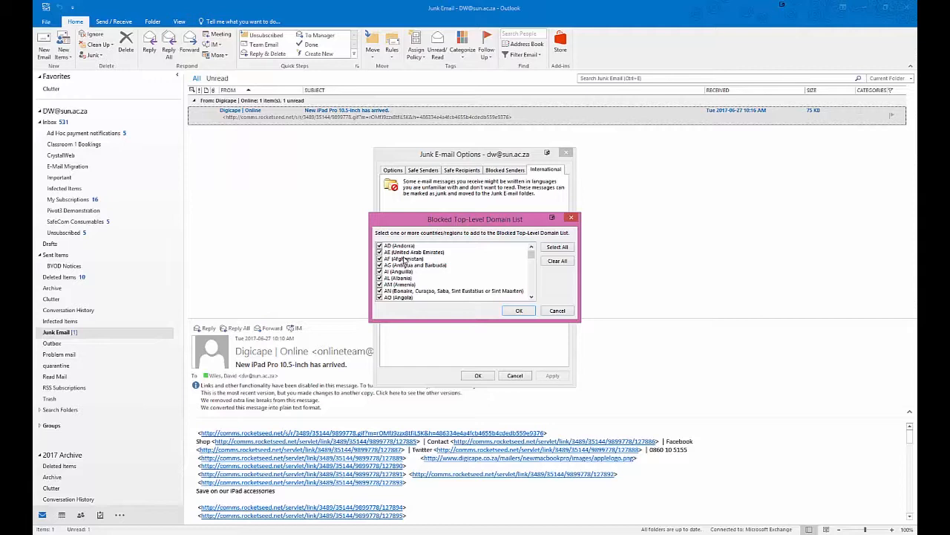
left_click(519, 310)
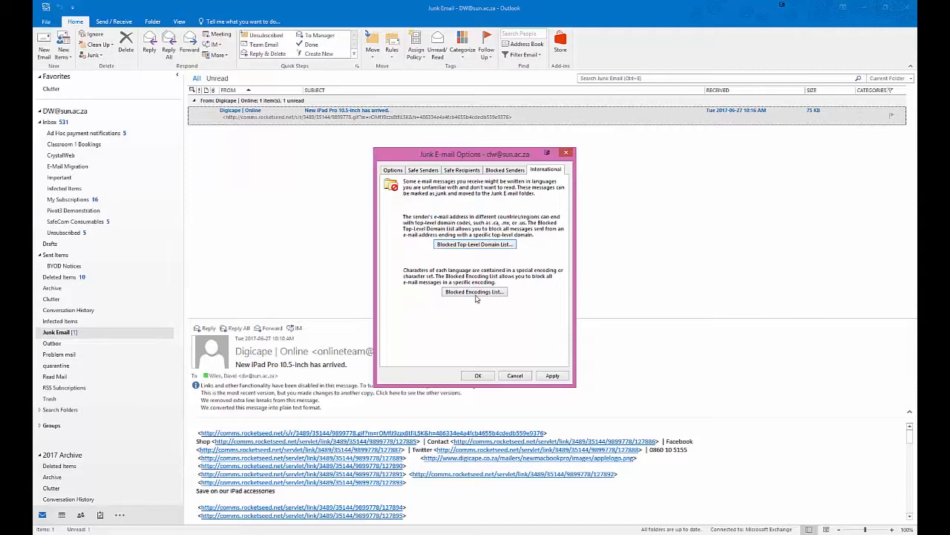
Check foreign-language encodings in the Blocked Encodings List and confirm.
left_click(475, 291)
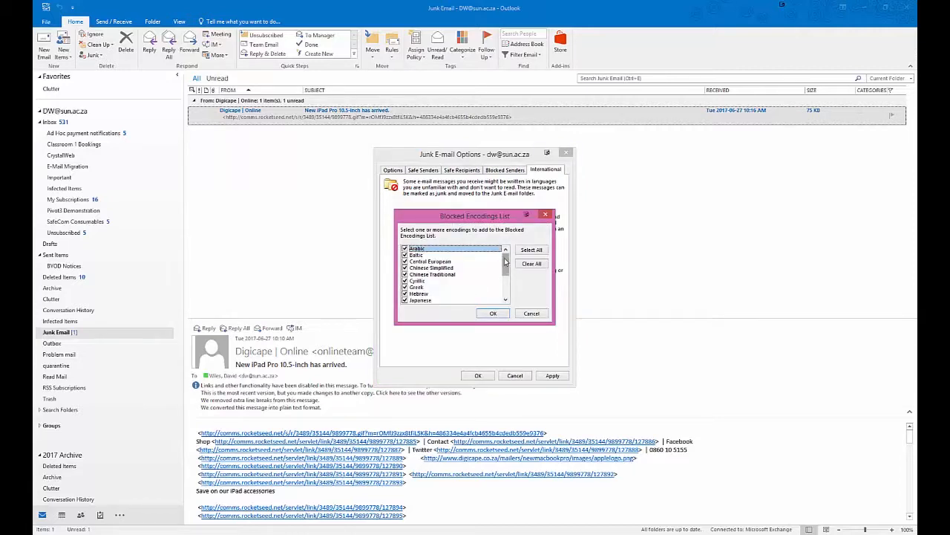
scroll("down", 3)
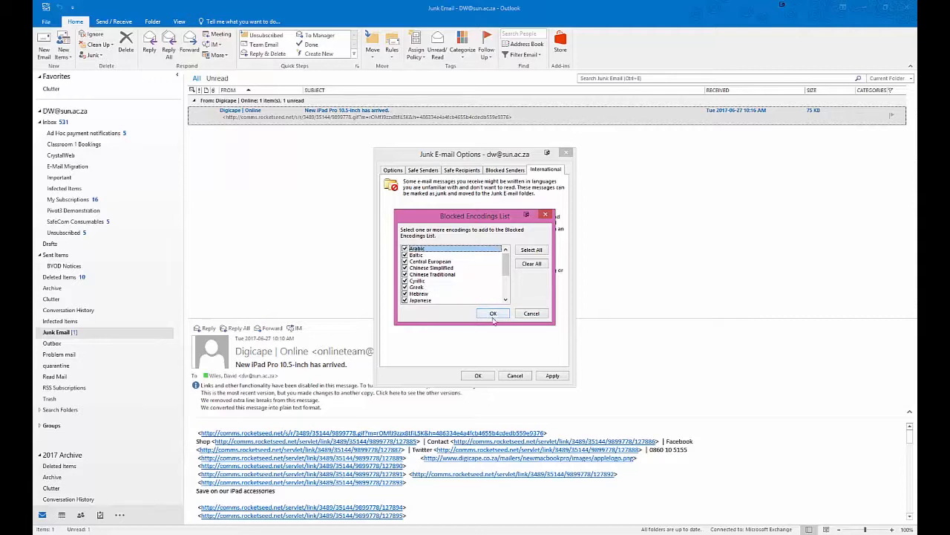
left_click(493, 312)
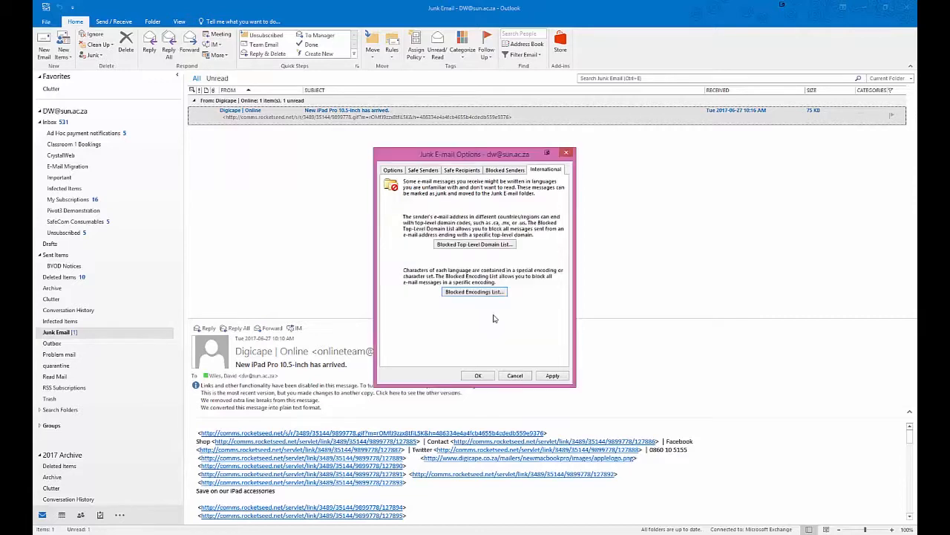
mouse_move(542, 370)
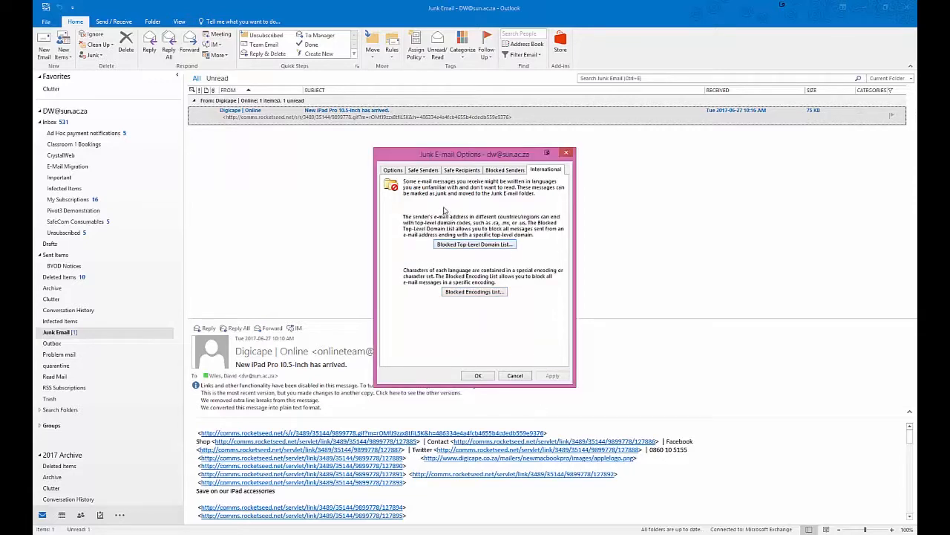
mouse_move(487, 397)
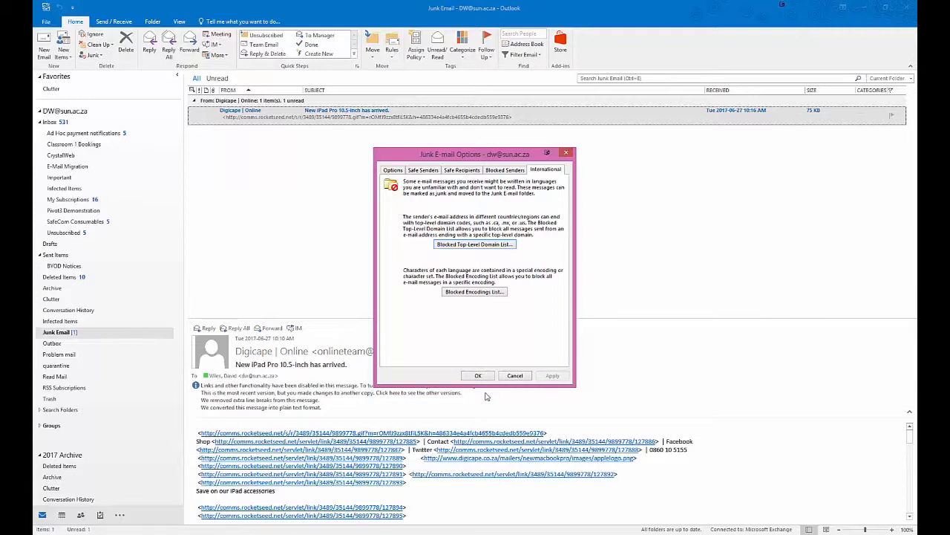